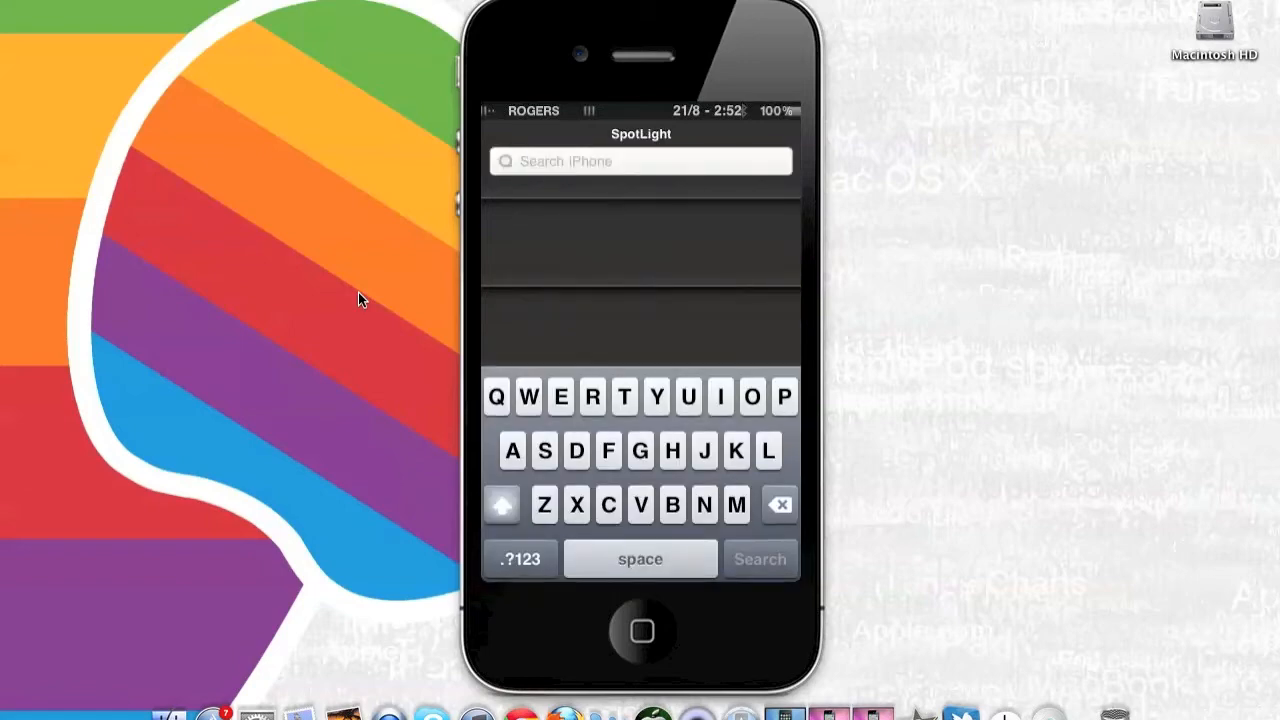
# Enter the expression 7+7= into the Spotlight search field using the numeric and symbol keyboards
pyautogui.click(640, 160)
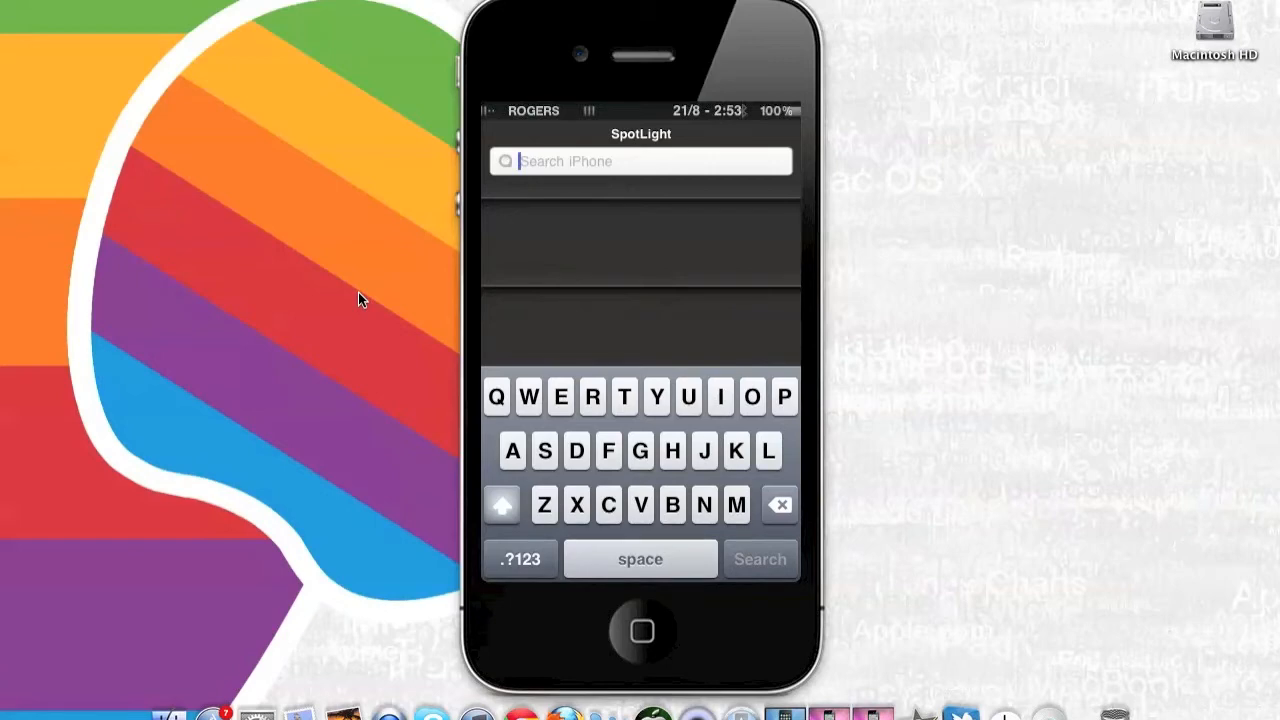
pyautogui.click(520, 558)
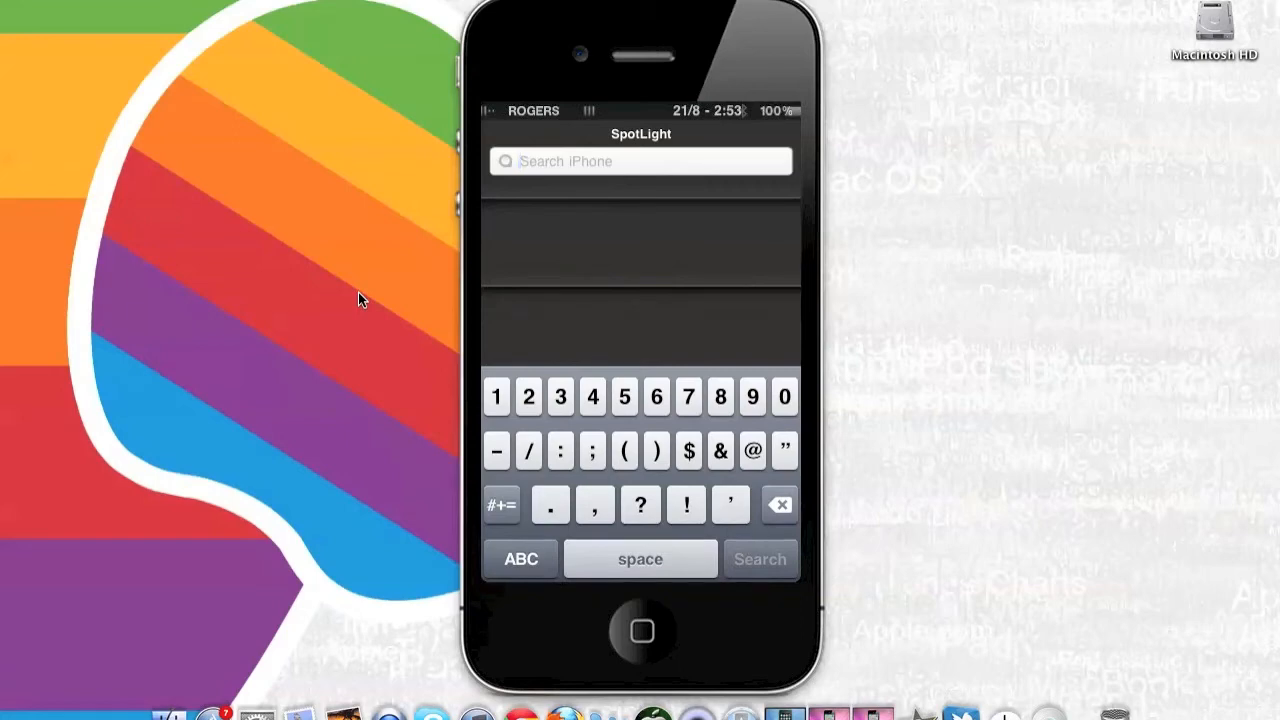
pyautogui.write('+')
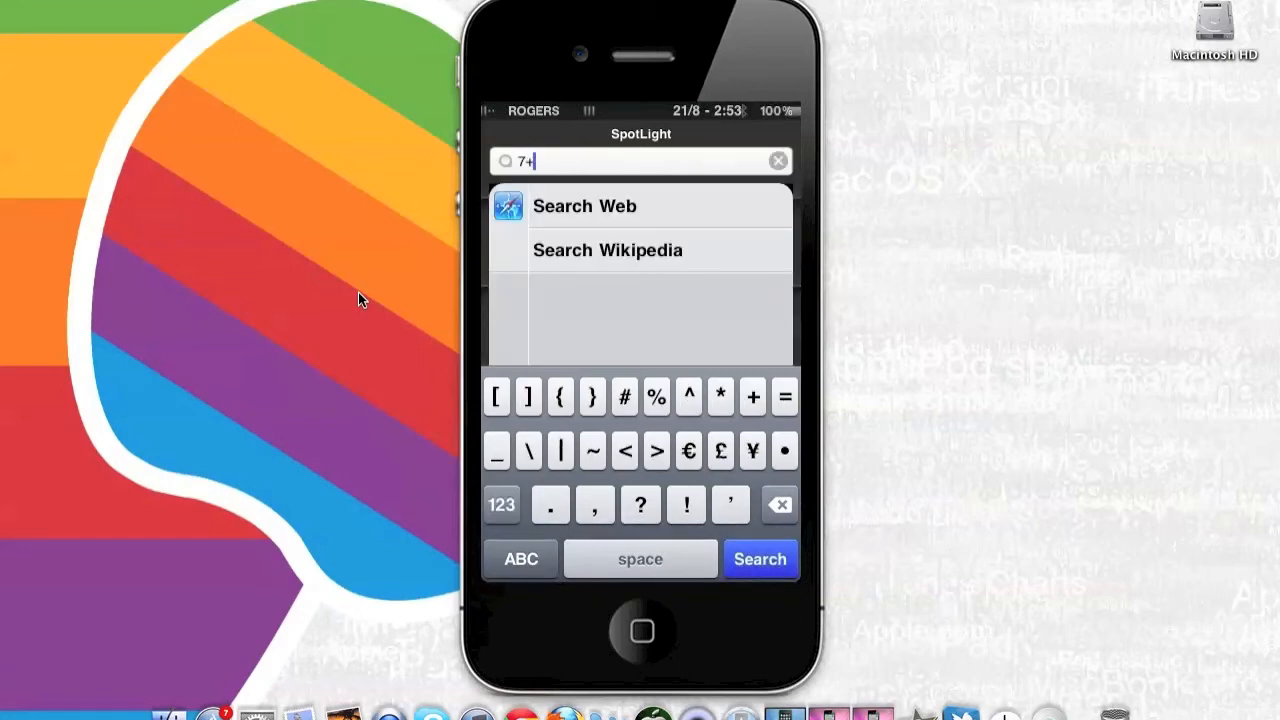
pyautogui.click(500, 504)
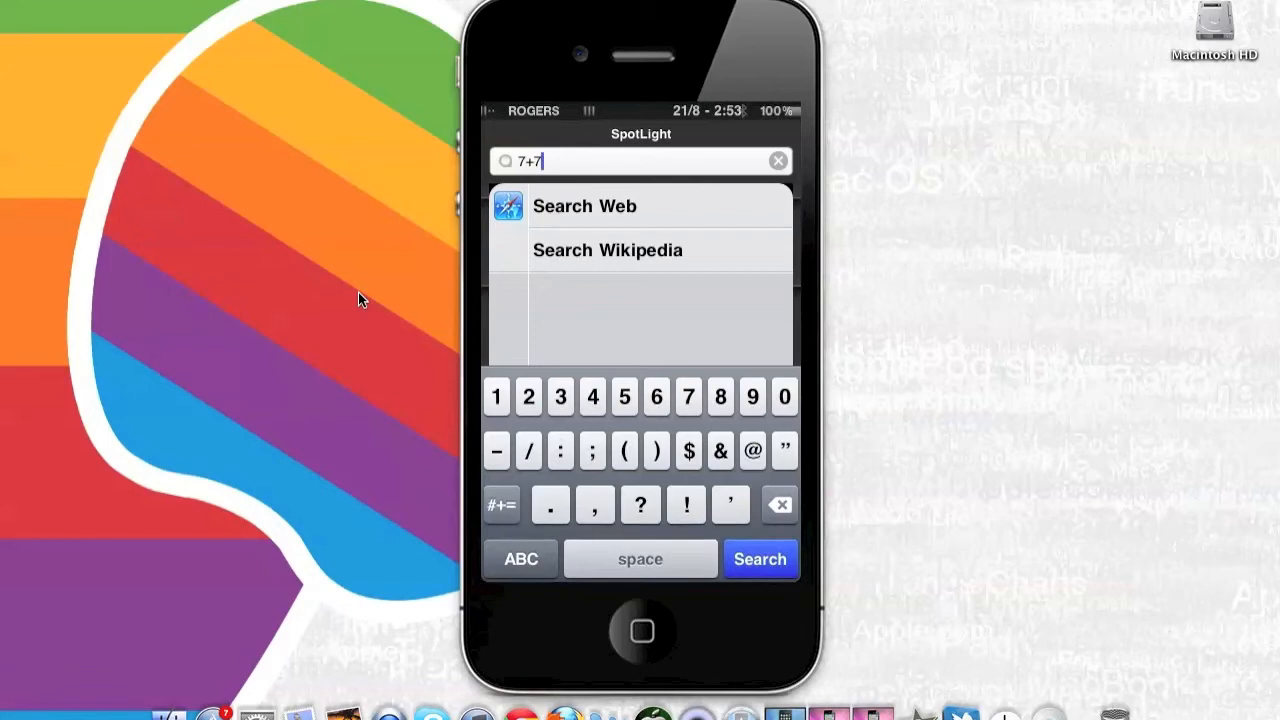
pyautogui.click(500, 504)
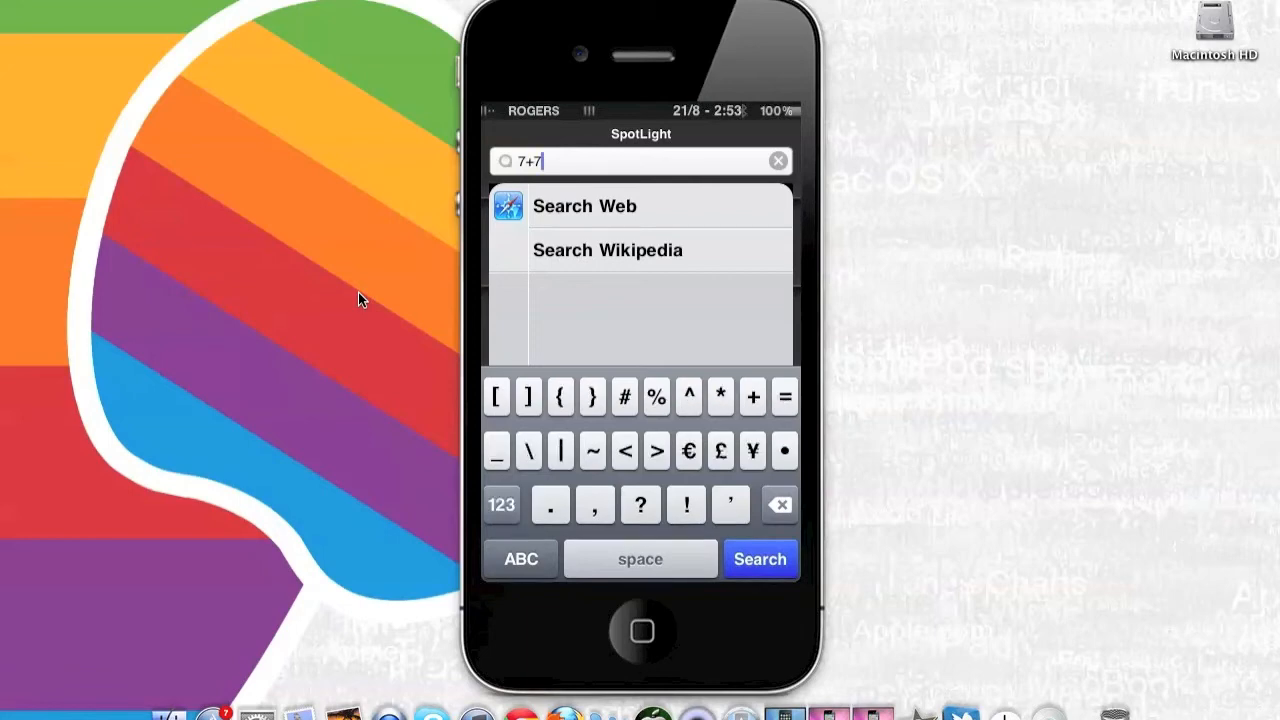
pyautogui.write('=')
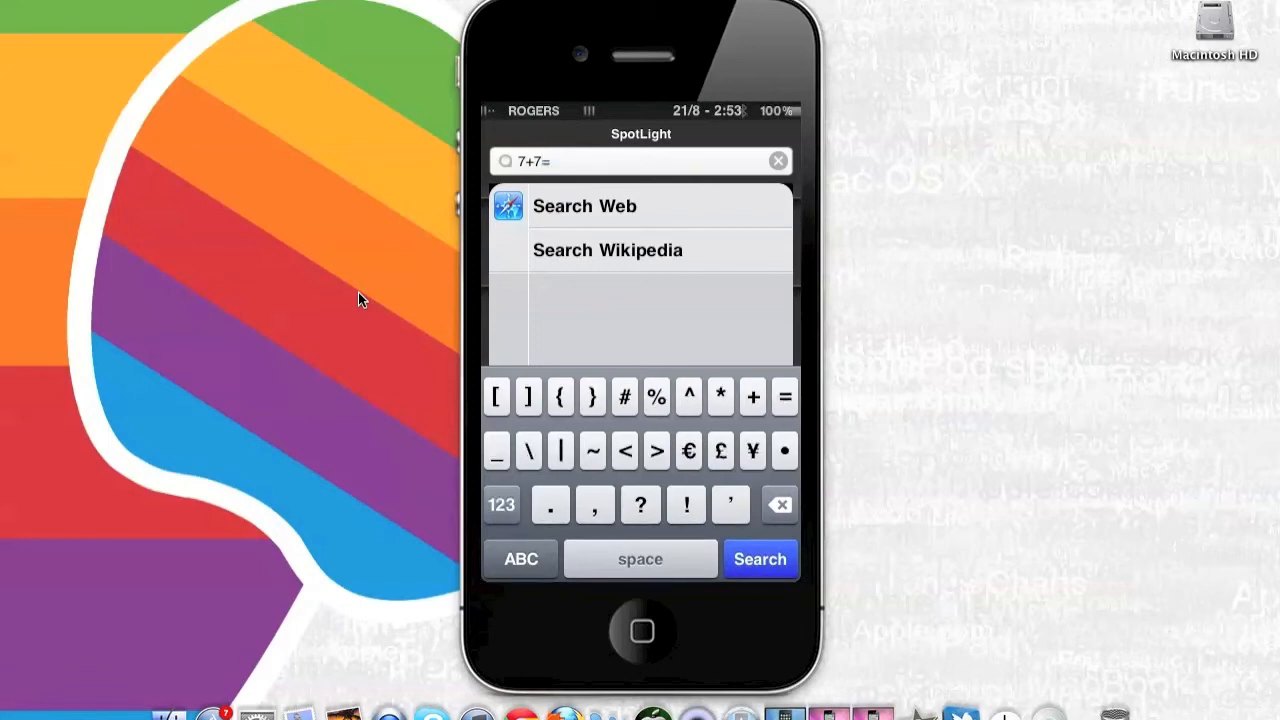